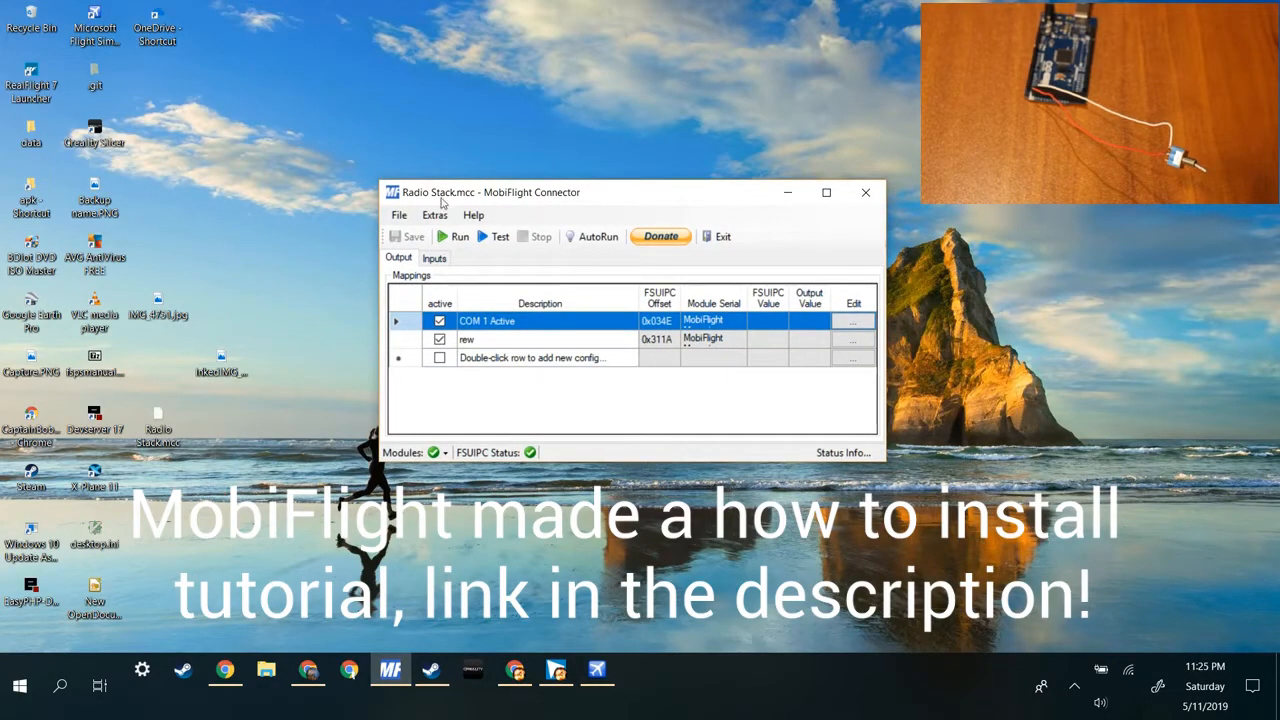
- Show the MobiFlight Mega's configured devices in the modules settings
{"action": "left_click", "coordinate": [434, 215]}
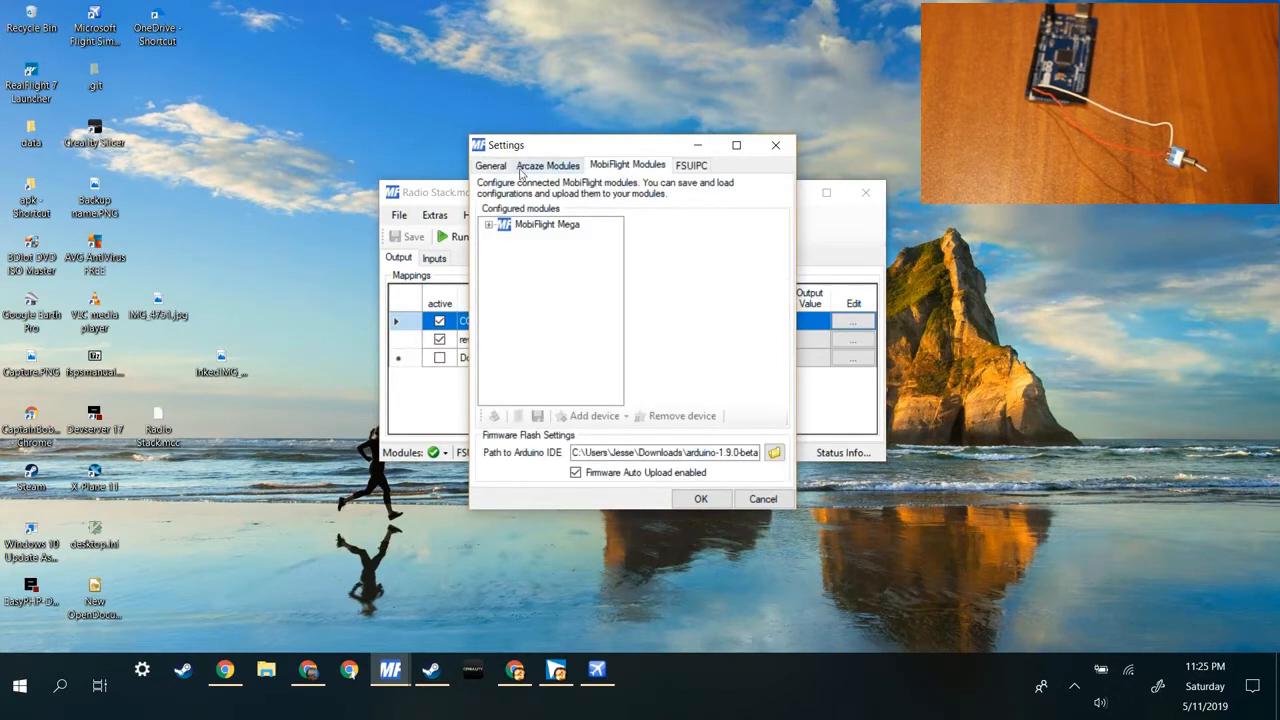
{"action": "left_click", "coordinate": [489, 224]}
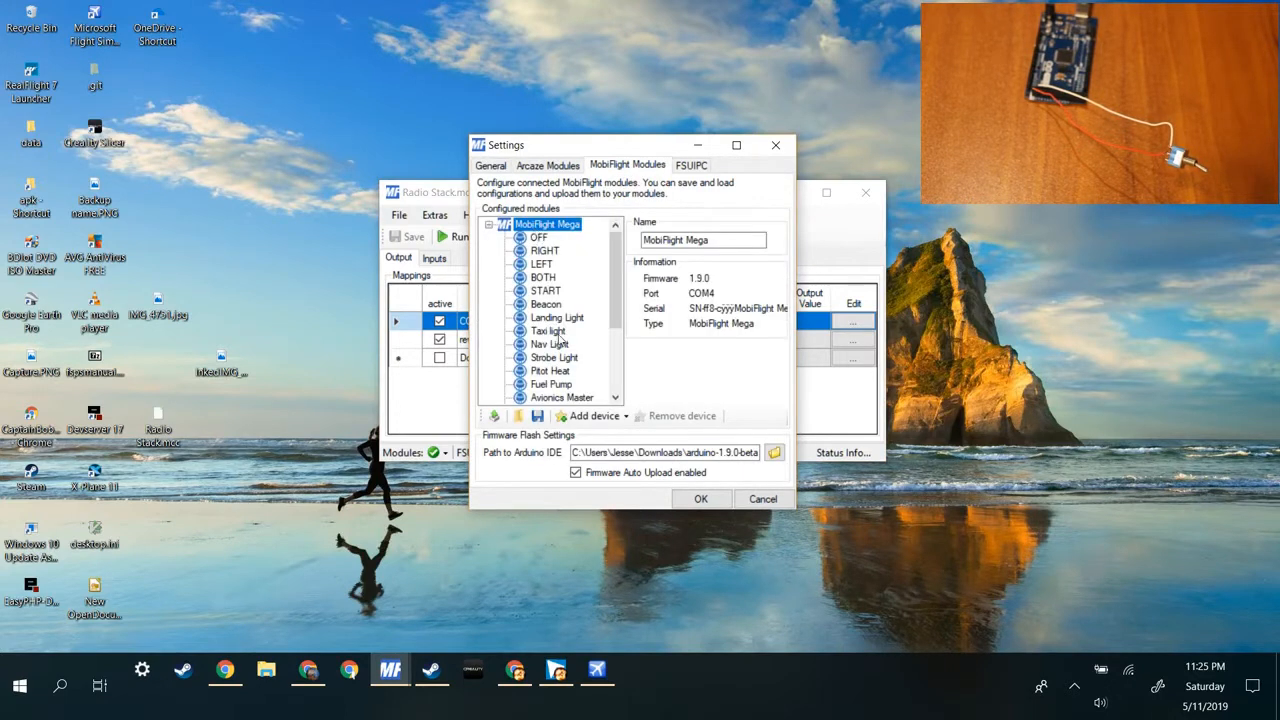
{"action": "scroll", "scroll_direction": "down", "scroll_amount": 3}
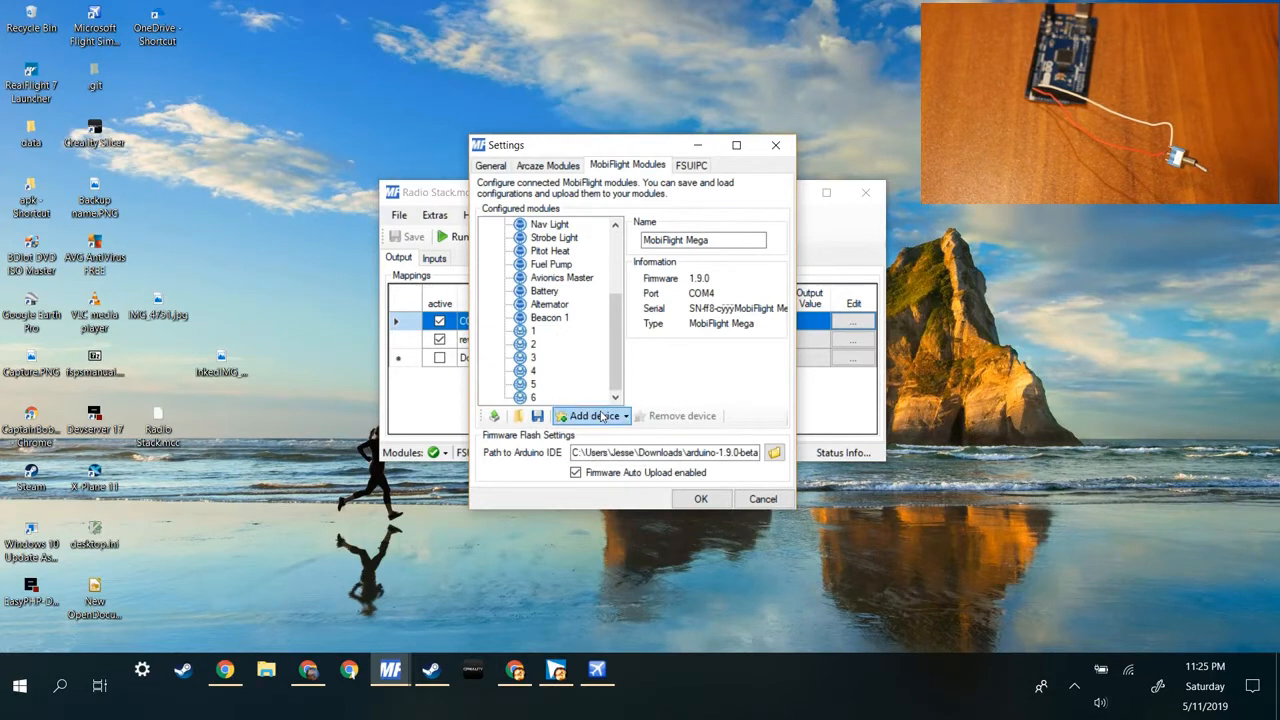
- Add a Button device named Gear to the Mega, upload the config and close settings
{"action": "left_click", "coordinate": [590, 415]}
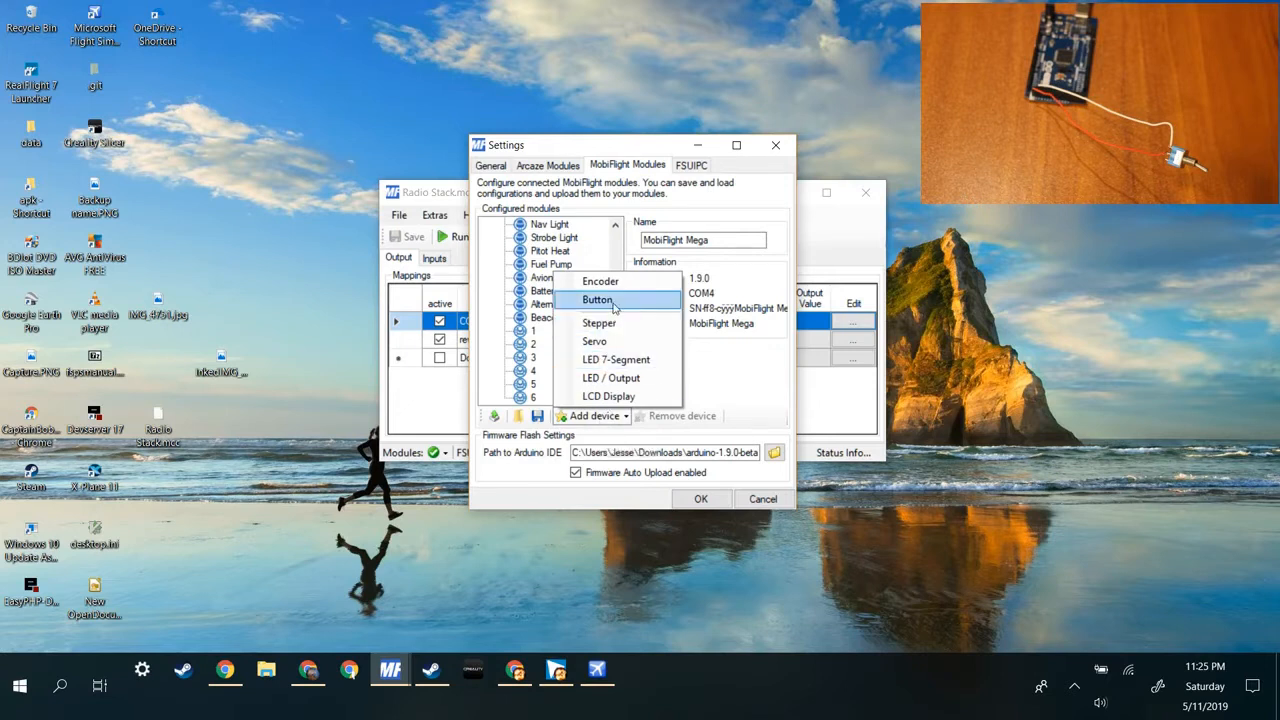
{"action": "left_click", "coordinate": [598, 300]}
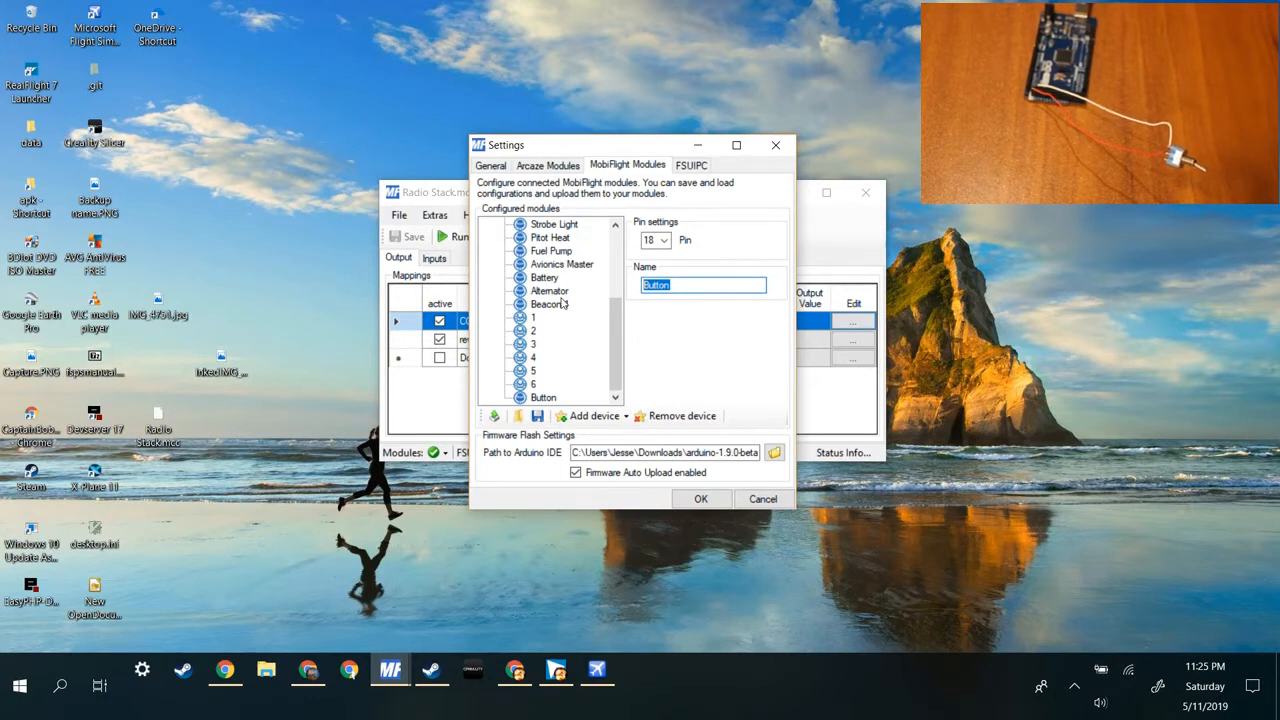
{"action": "type", "text": "Gear"}
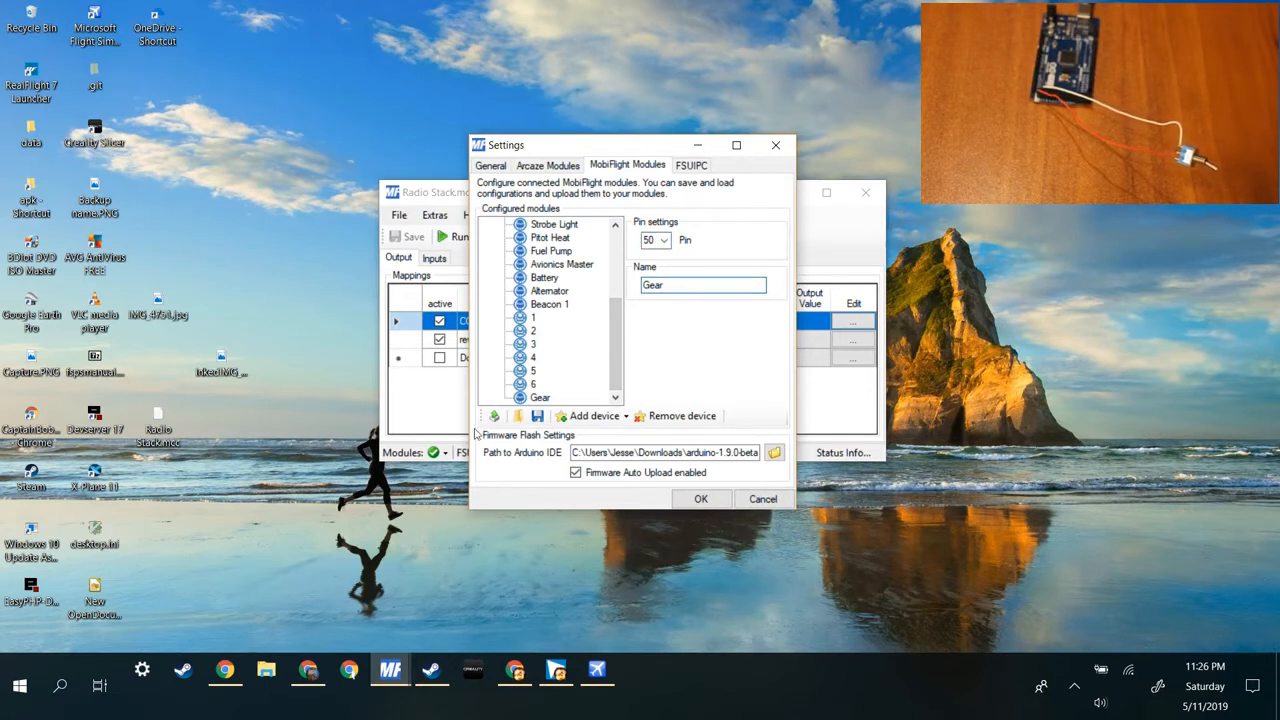
{"action": "mouse_move", "coordinate": [494, 415]}
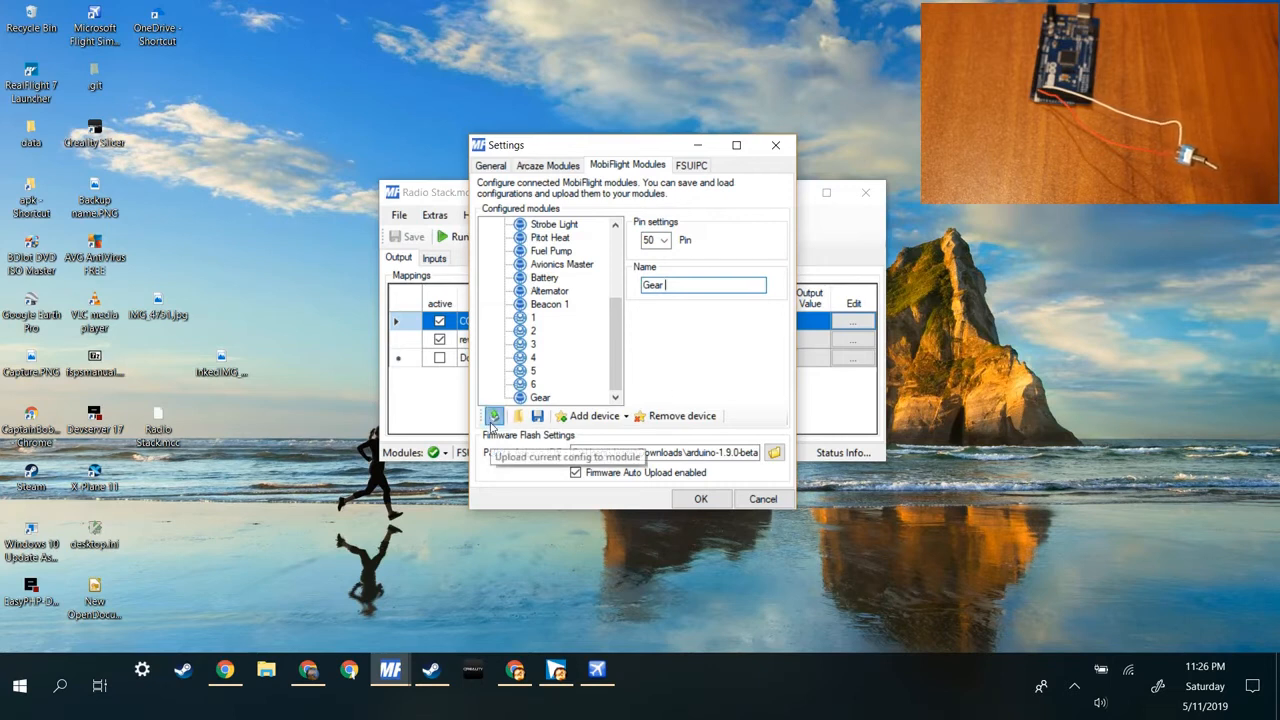
{"action": "left_click", "coordinate": [494, 416]}
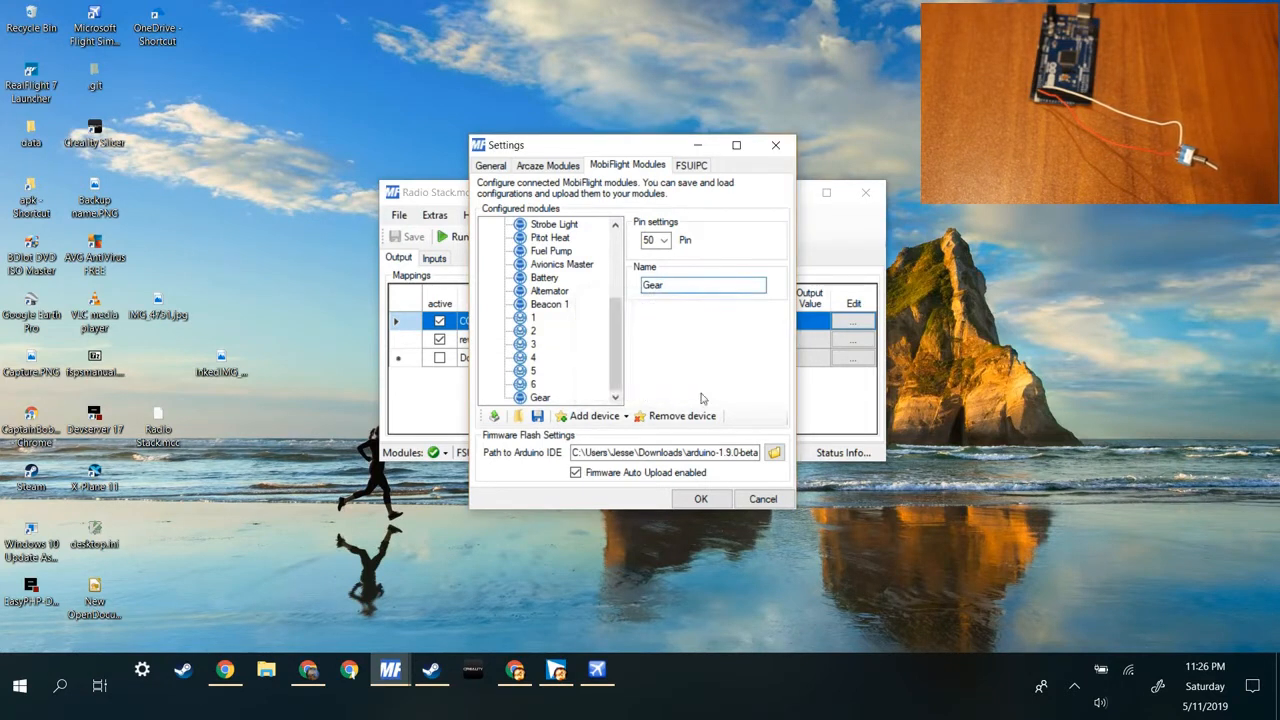
{"action": "left_click", "coordinate": [701, 498]}
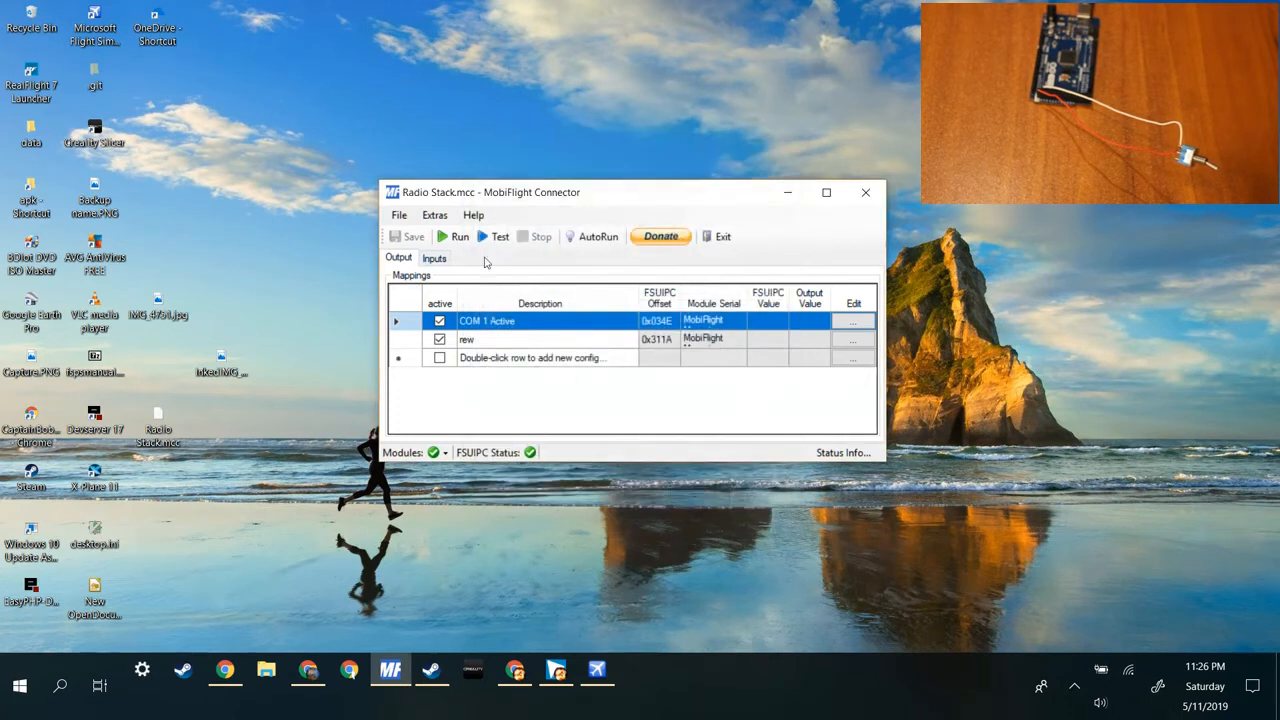
- Create a new input entry described as Gear and start its configuration wizard
{"action": "left_click", "coordinate": [434, 257]}
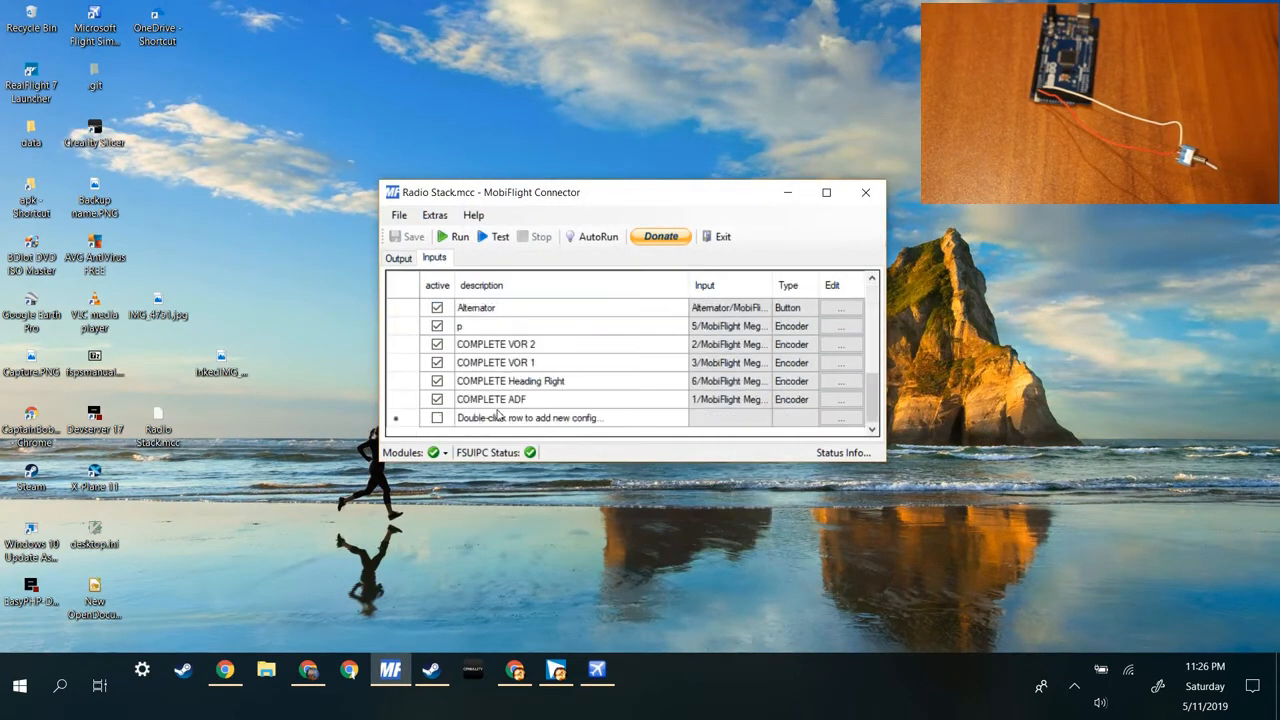
{"action": "double_click", "coordinate": [530, 417]}
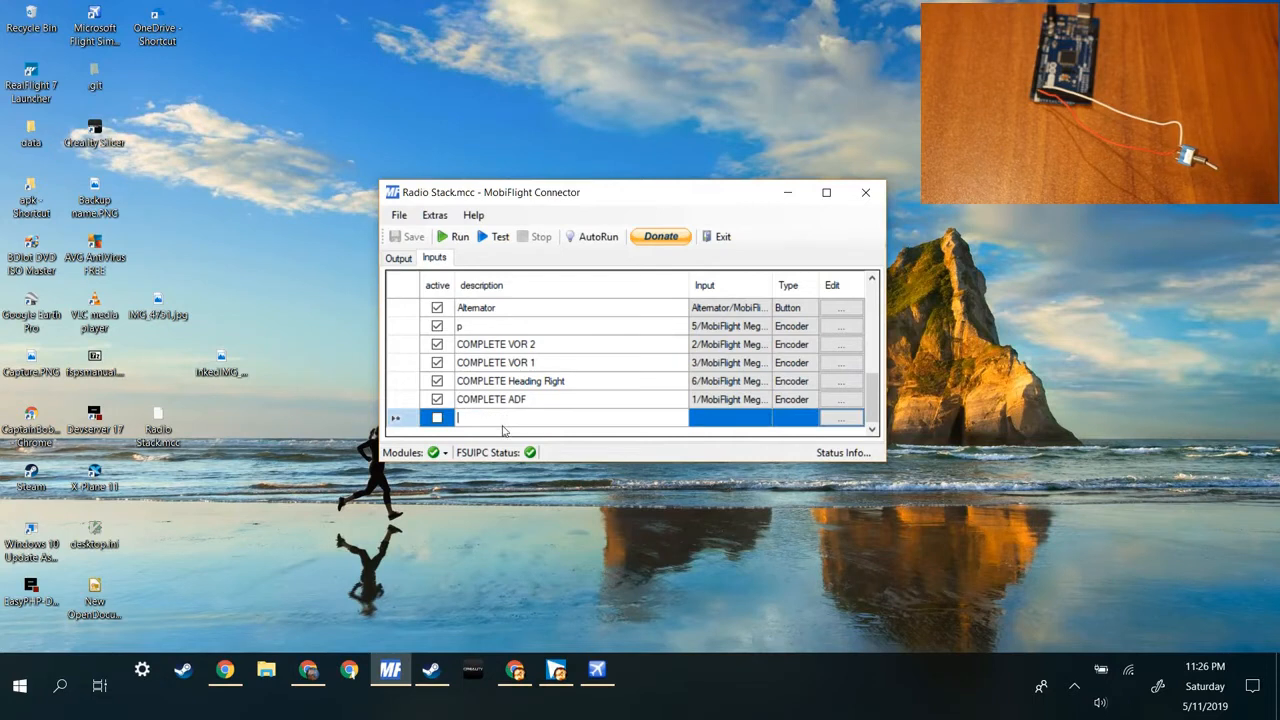
{"action": "type", "text": "G"}
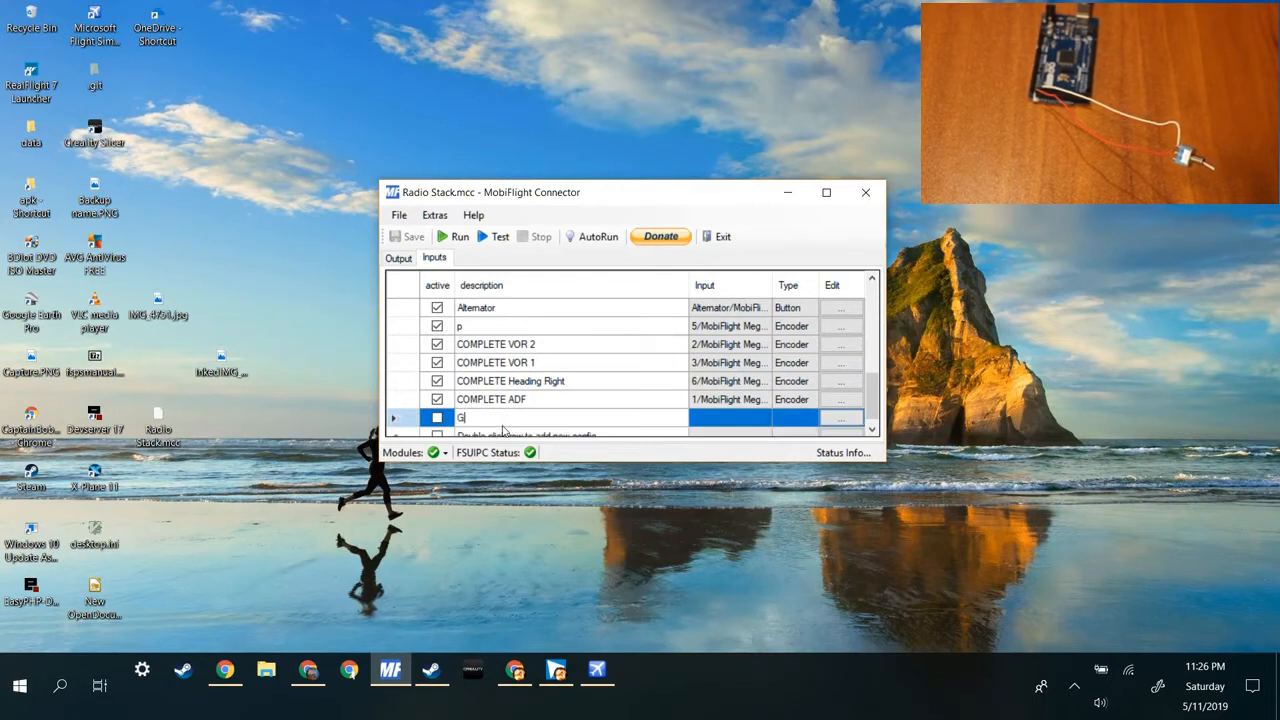
{"action": "type", "text": "ear"}
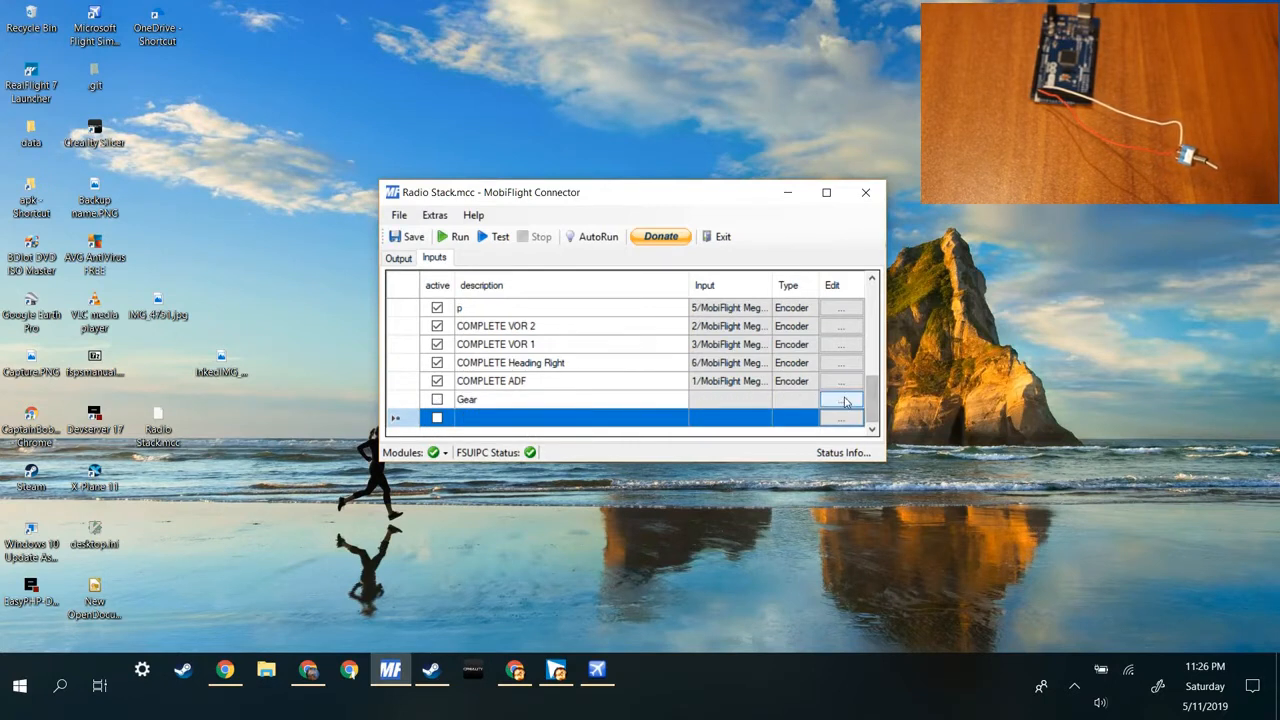
{"action": "left_click", "coordinate": [843, 399]}
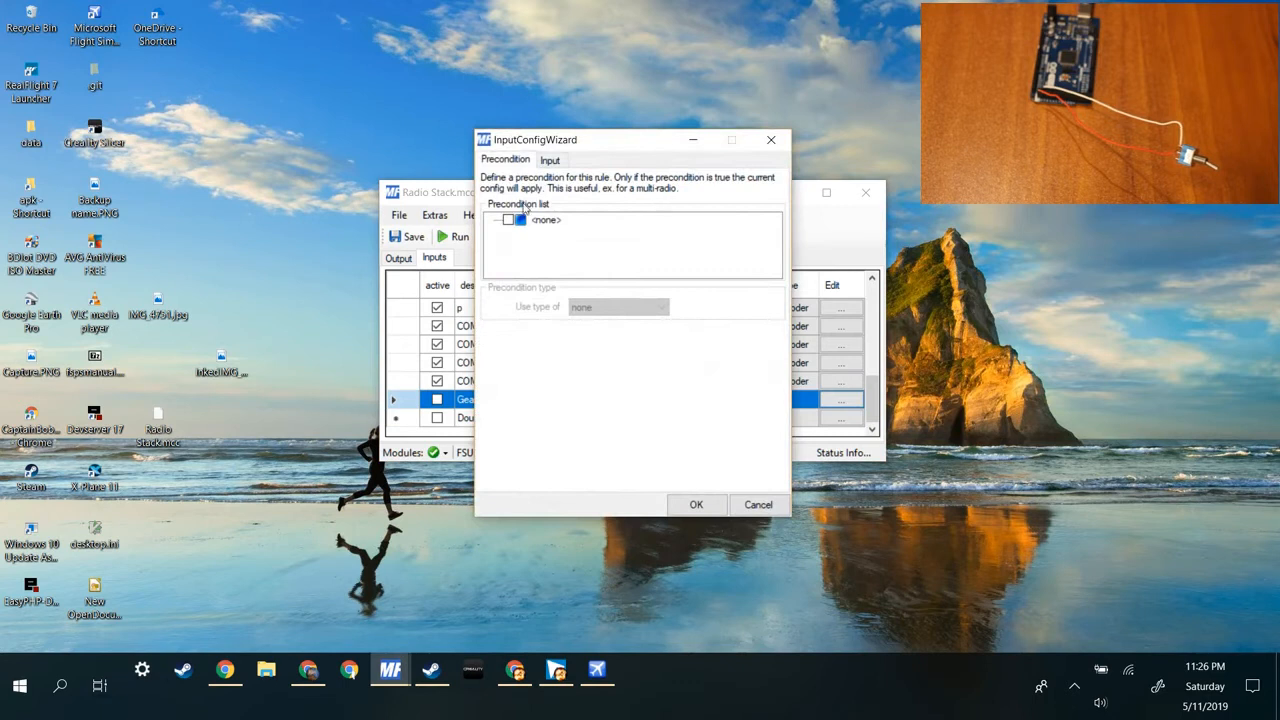
- Bind the input to the Mega's Gear button with an Event ID press action
{"action": "left_click", "coordinate": [550, 160]}
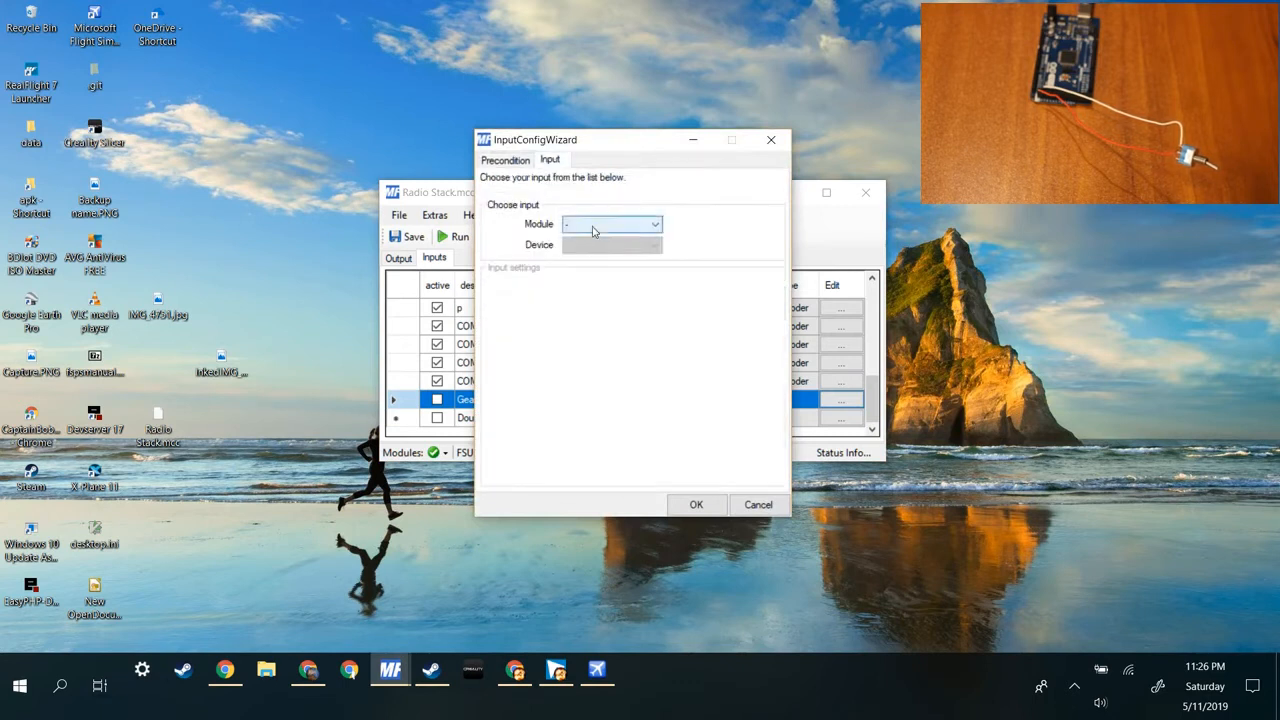
{"action": "left_click", "coordinate": [612, 223]}
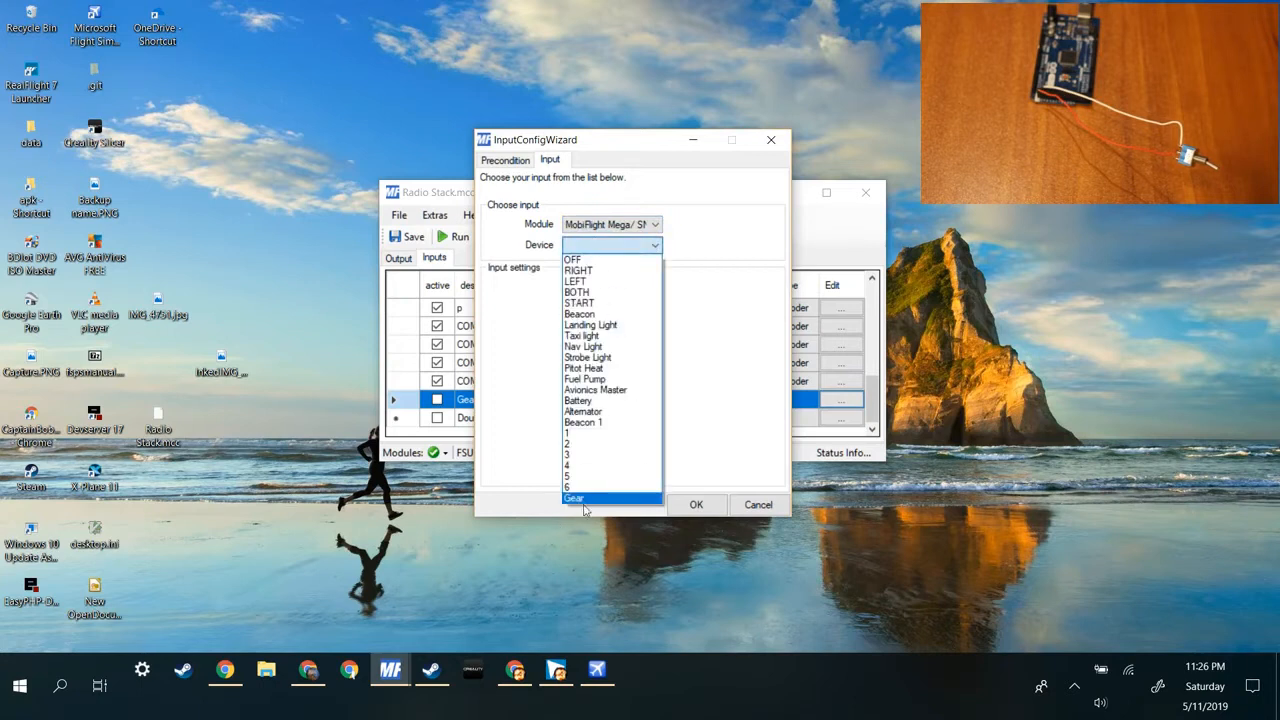
{"action": "left_click", "coordinate": [574, 498]}
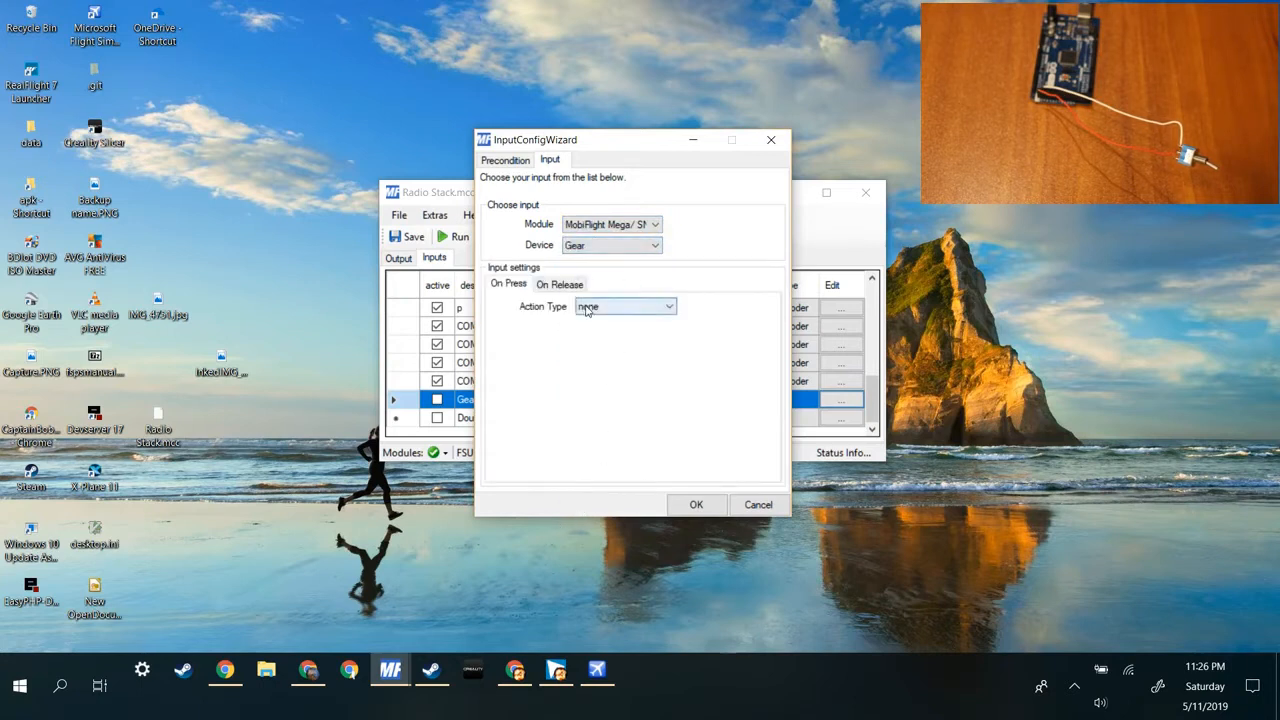
{"action": "left_click", "coordinate": [668, 306]}
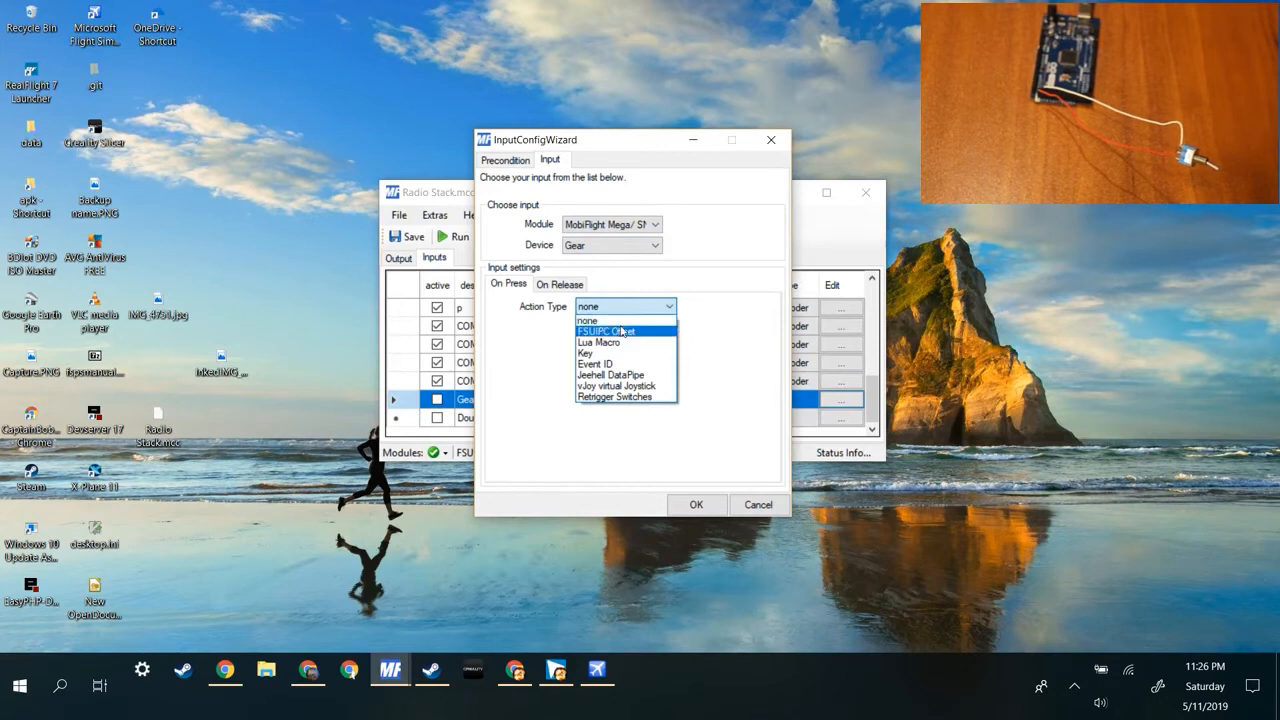
{"action": "mouse_move", "coordinate": [625, 332]}
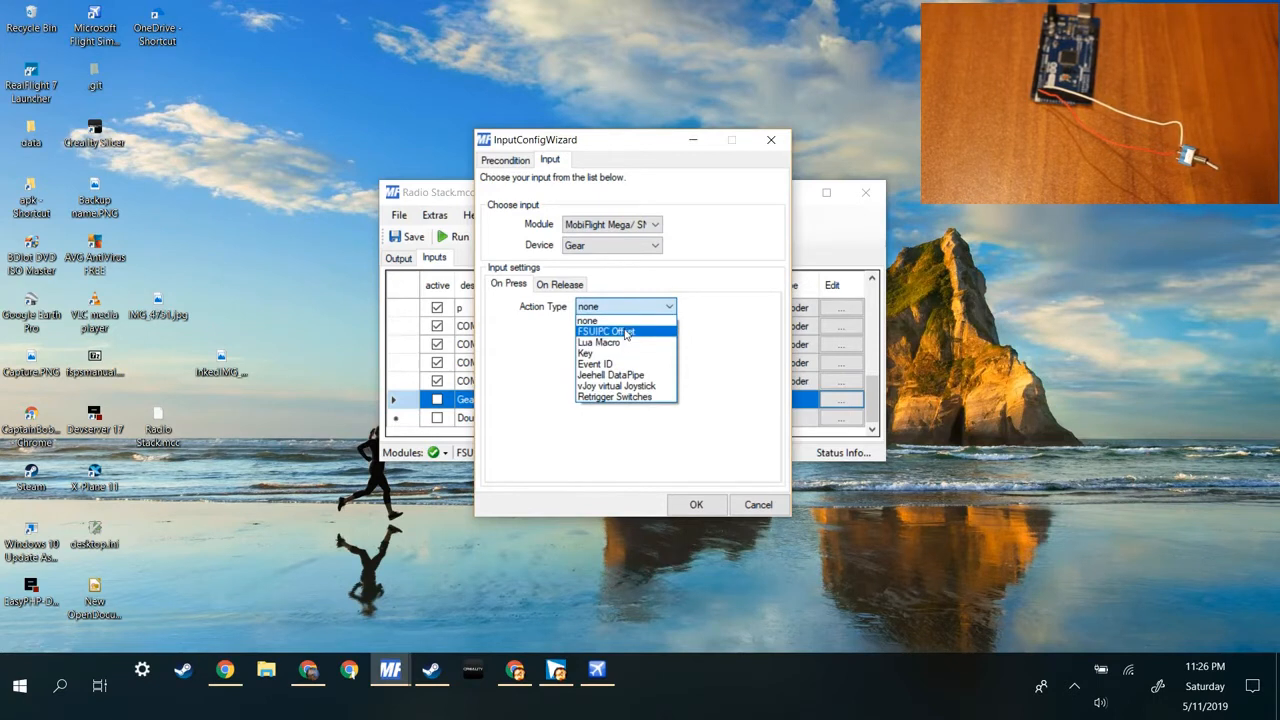
{"action": "mouse_move", "coordinate": [595, 364]}
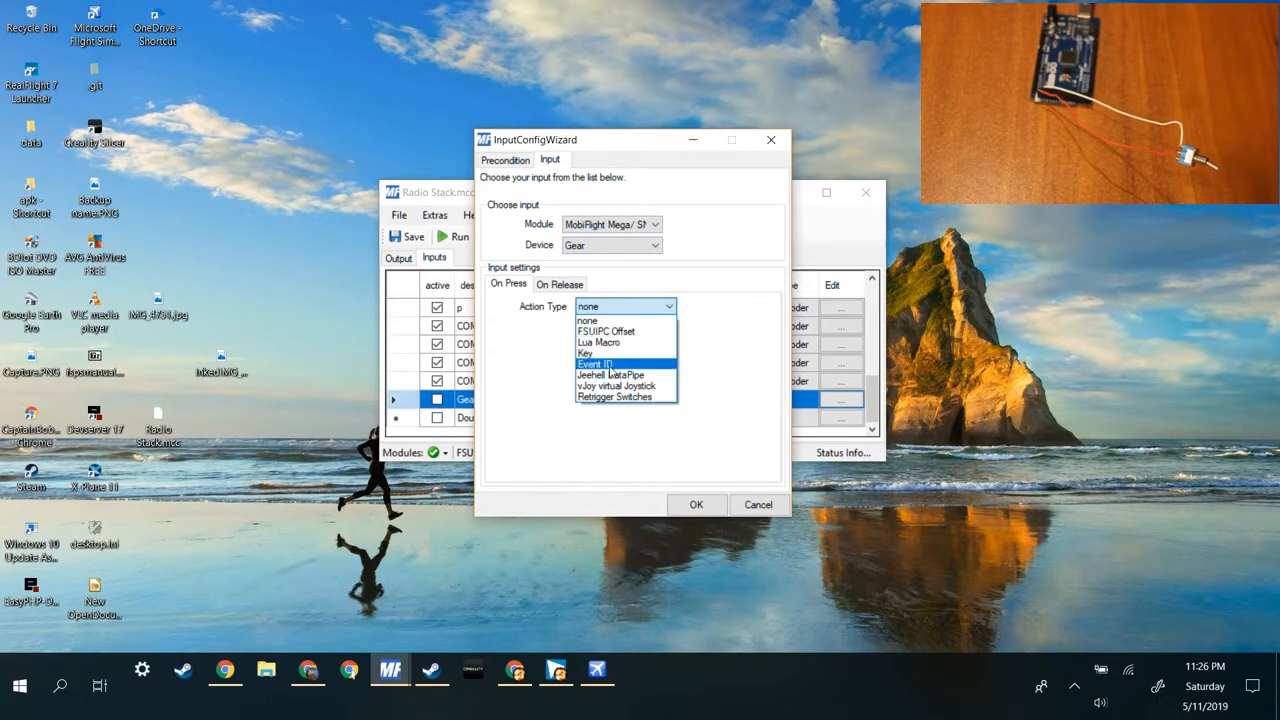
{"action": "left_click", "coordinate": [596, 364]}
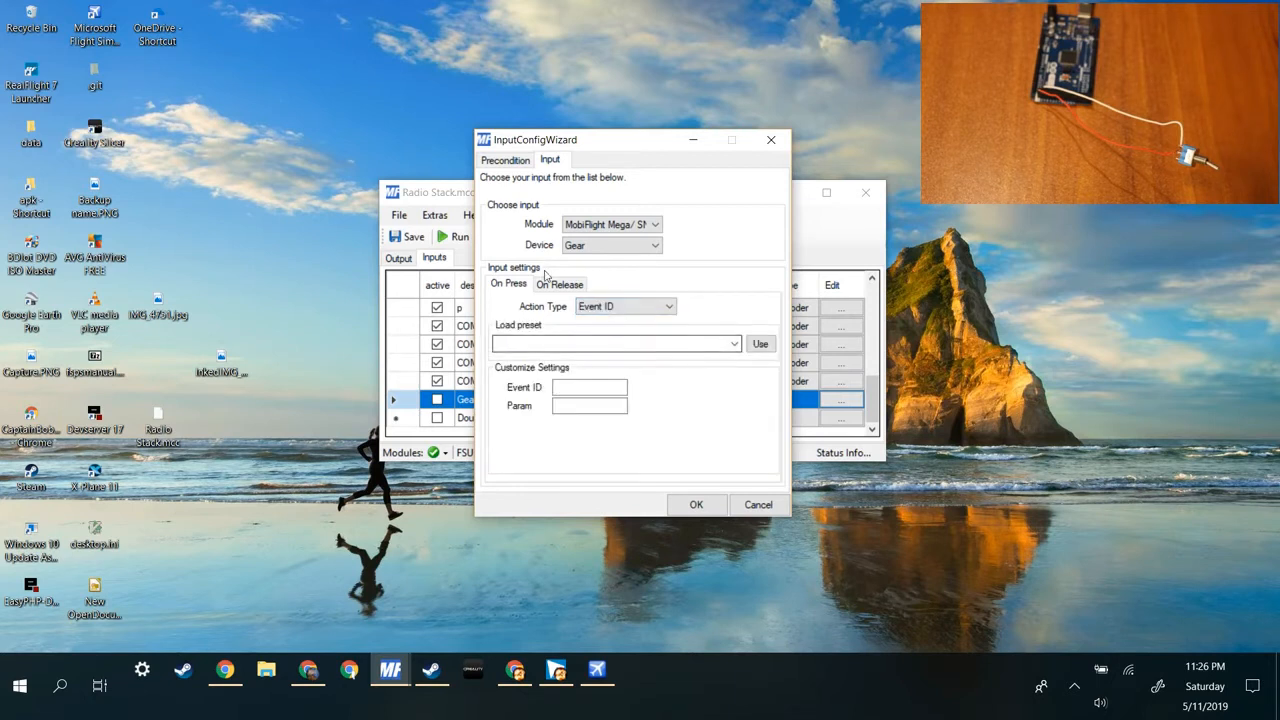
- Load the GEAR_UP preset (Event ID 66079, Param 0) for the press action
{"action": "left_click", "coordinate": [734, 343]}
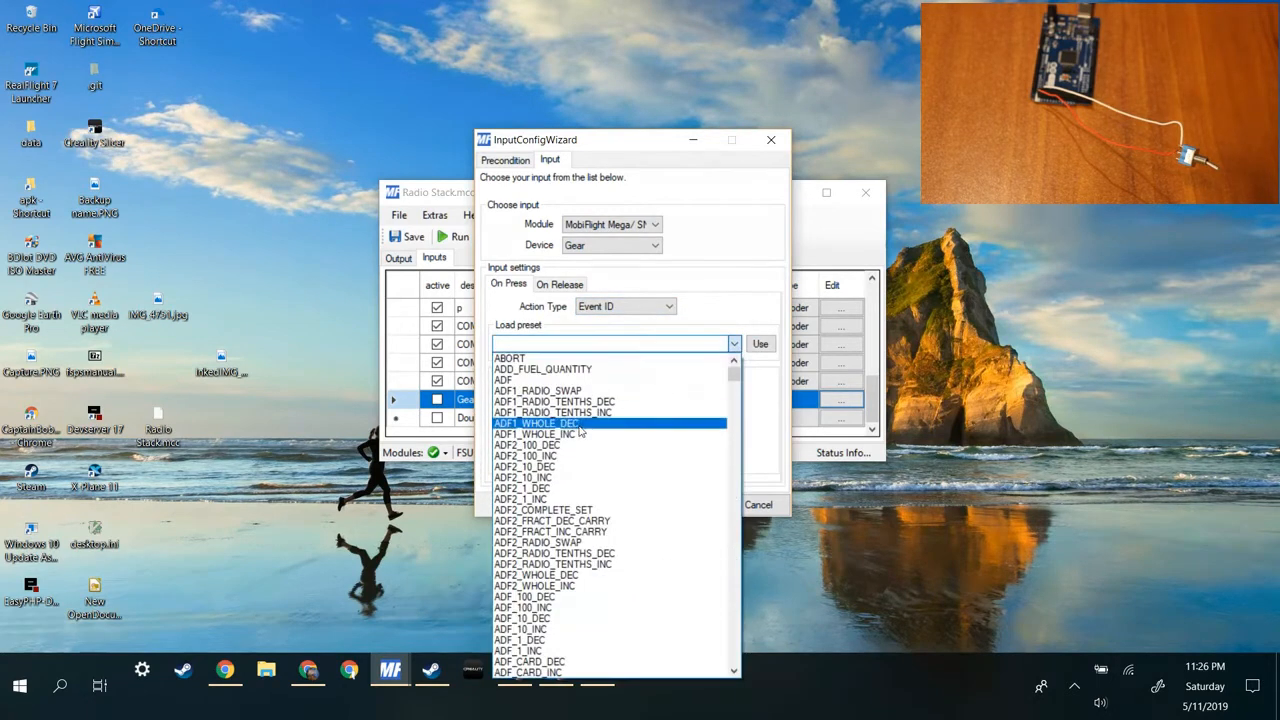
{"action": "scroll", "scroll_direction": "down", "scroll_amount": 3}
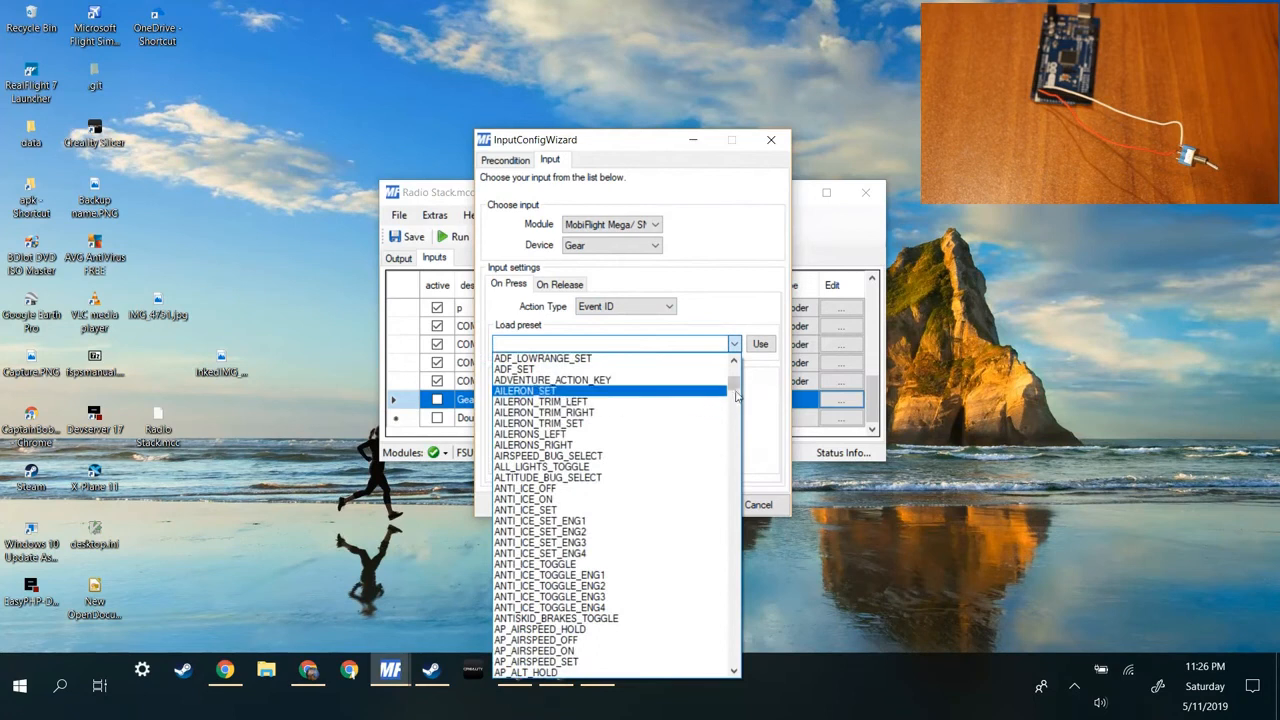
{"action": "scroll", "scroll_direction": "down", "scroll_amount": 3}
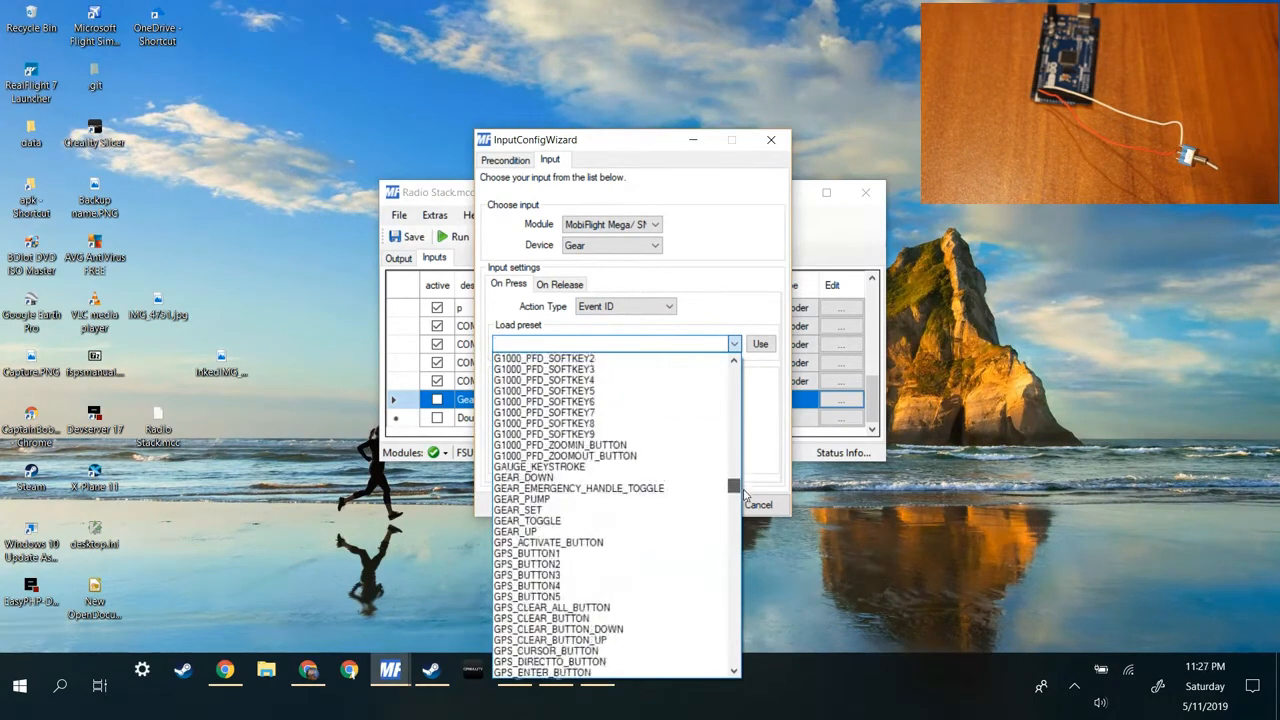
{"action": "scroll", "scroll_direction": "down", "scroll_amount": 3}
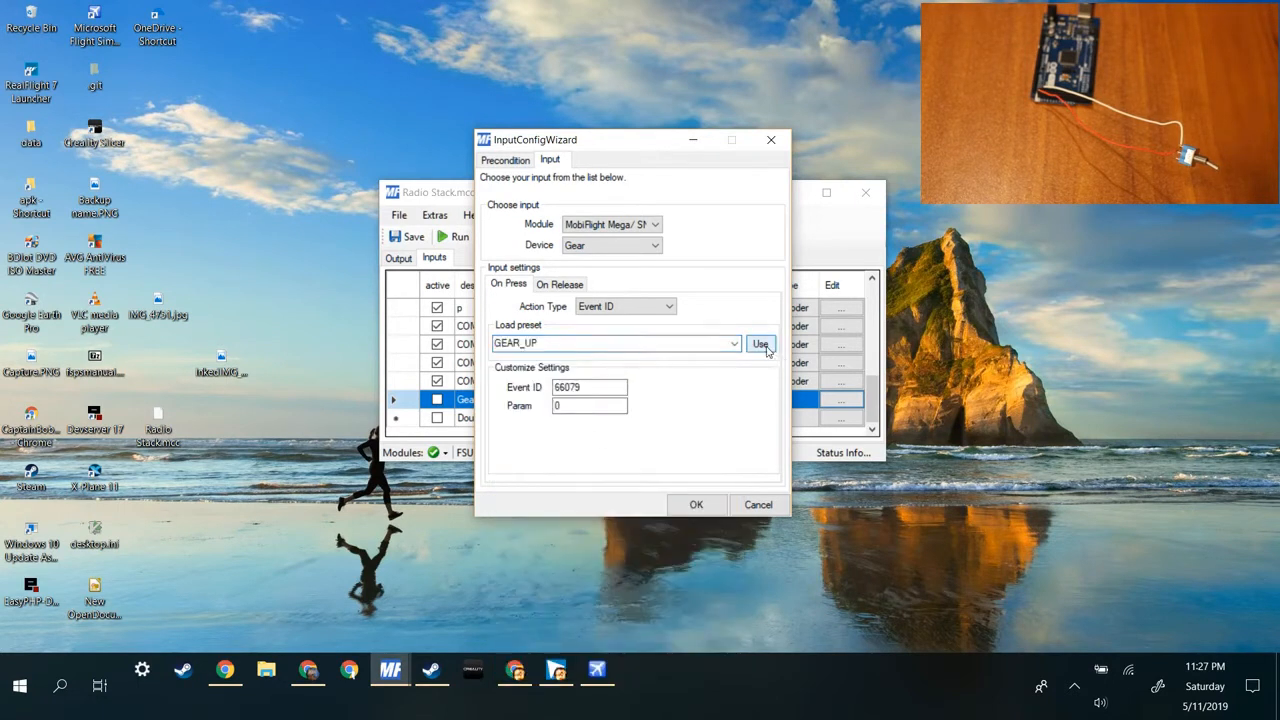
{"action": "left_click", "coordinate": [559, 284]}
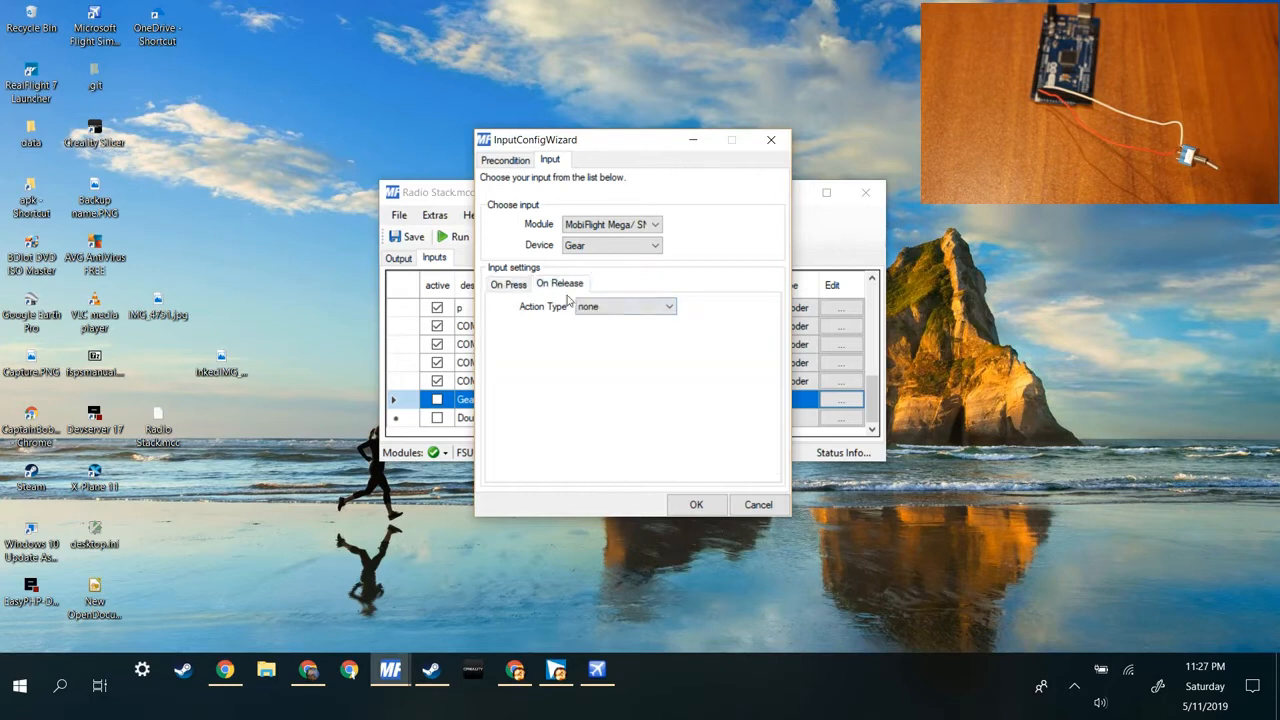
- Set the release action to Event ID and browse the presets for GEAR_DOWN
{"action": "left_click", "coordinate": [668, 306]}
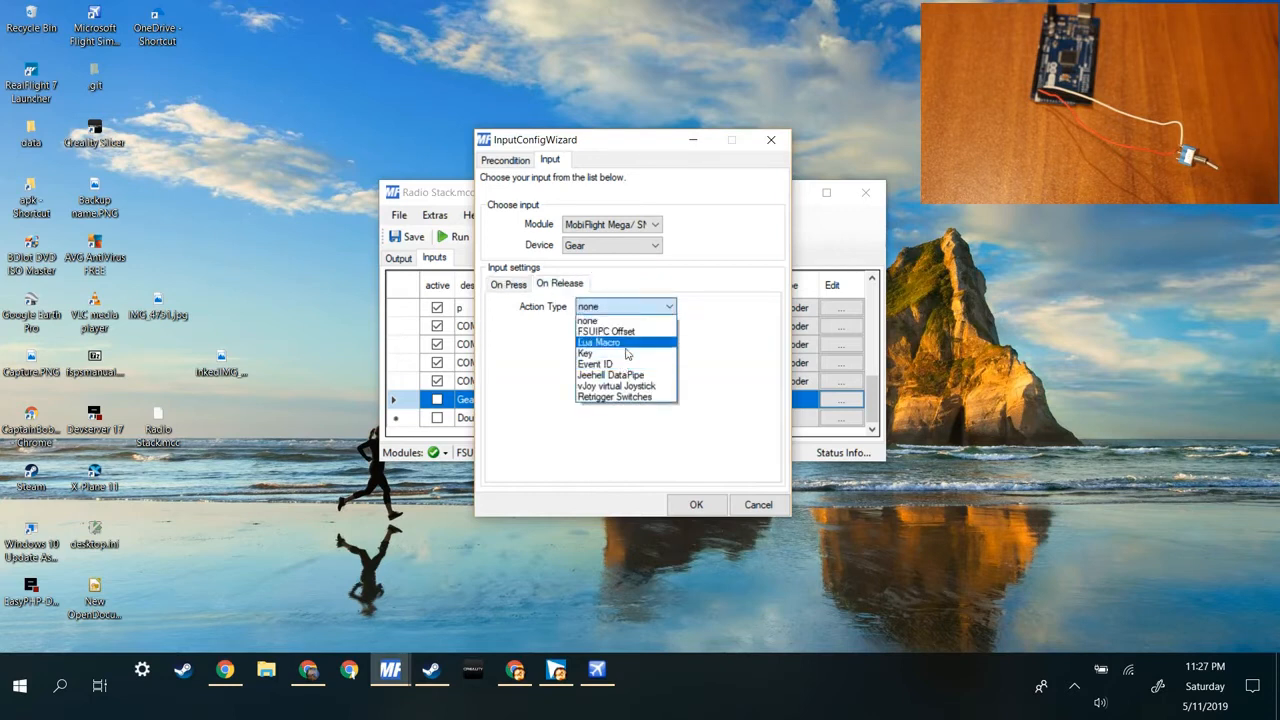
{"action": "left_click", "coordinate": [594, 363]}
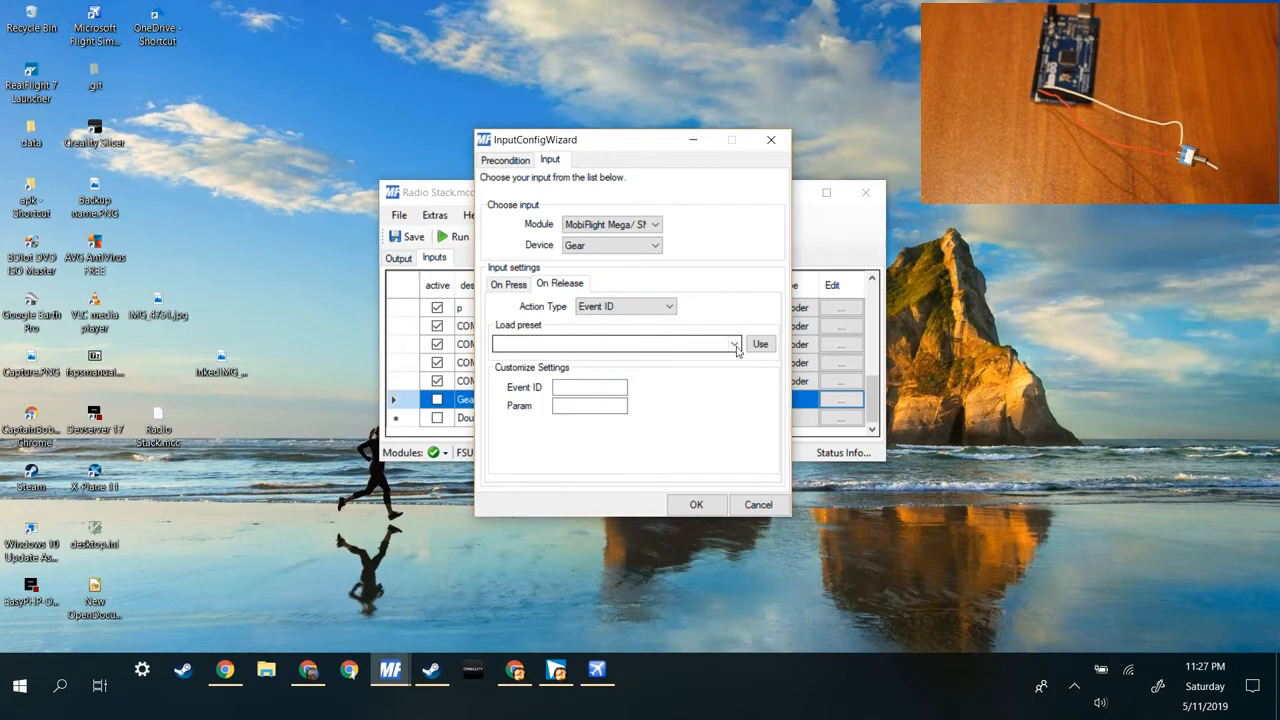
{"action": "left_click", "coordinate": [734, 343]}
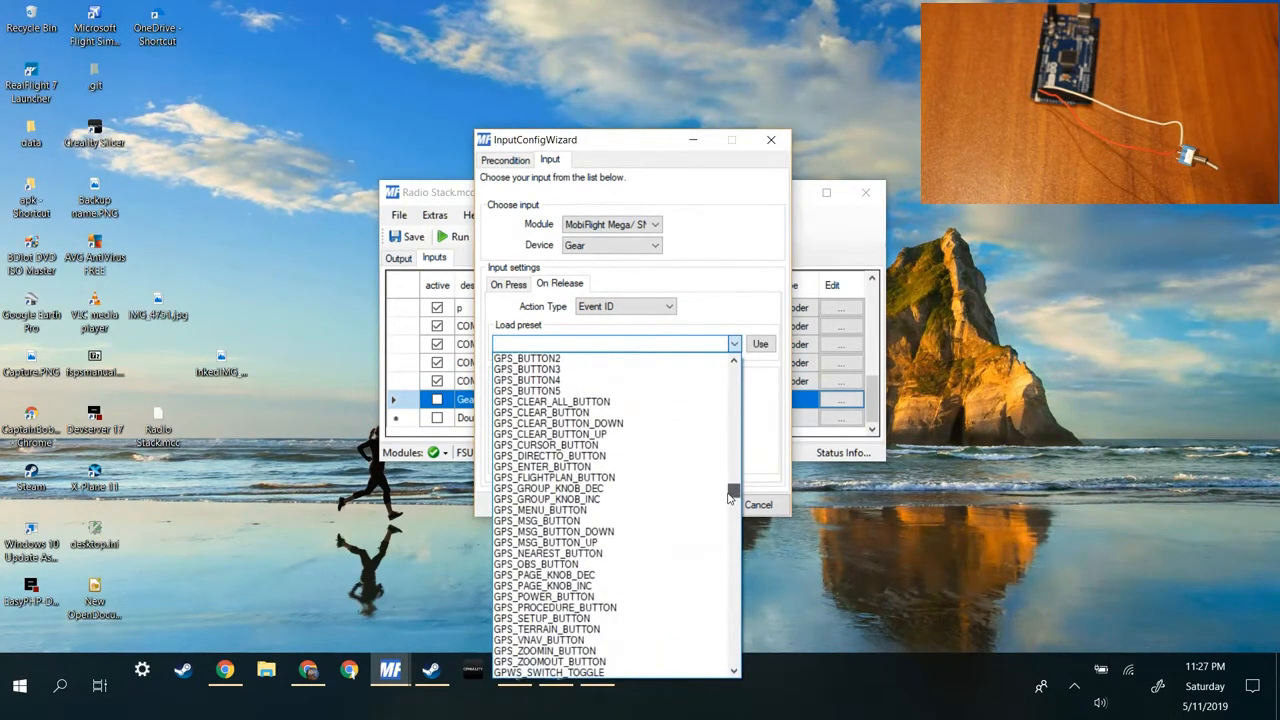
{"action": "scroll", "scroll_direction": "down", "scroll_amount": 3}
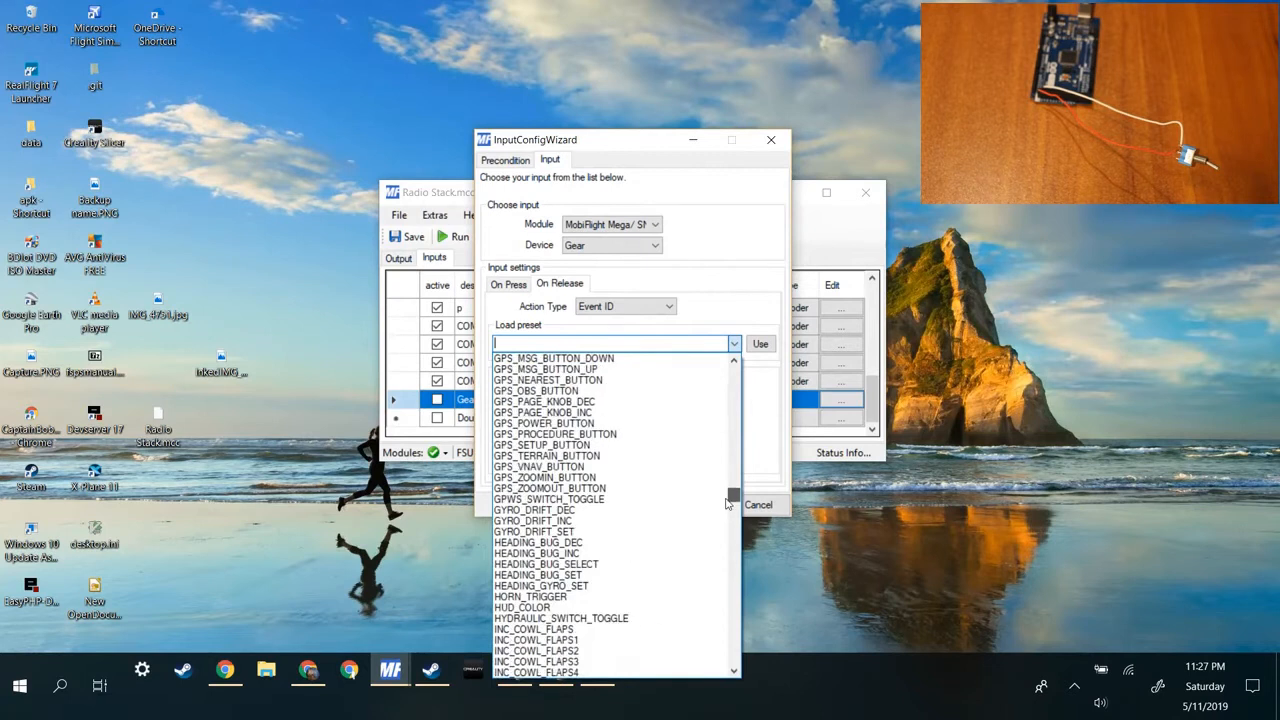
{"action": "scroll", "scroll_direction": "up", "scroll_amount": 3}
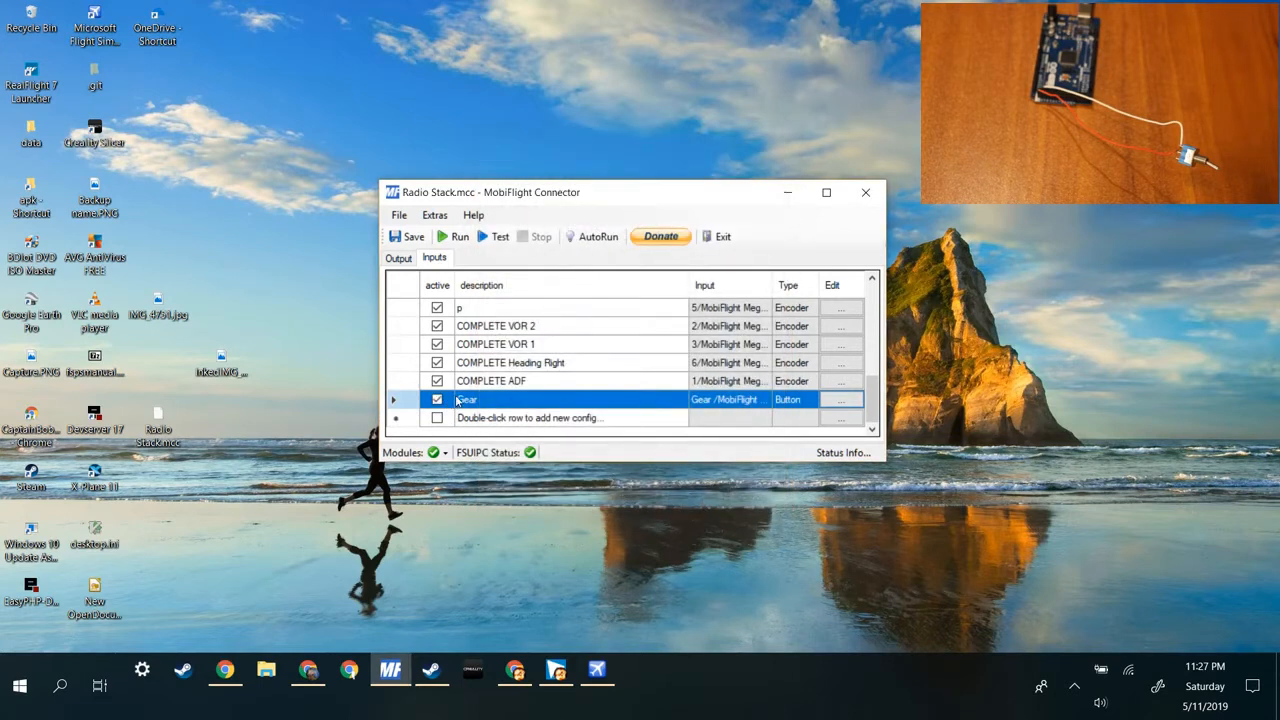
- Start running the input configuration in MobiFlight Connector
{"action": "left_click", "coordinate": [460, 237]}
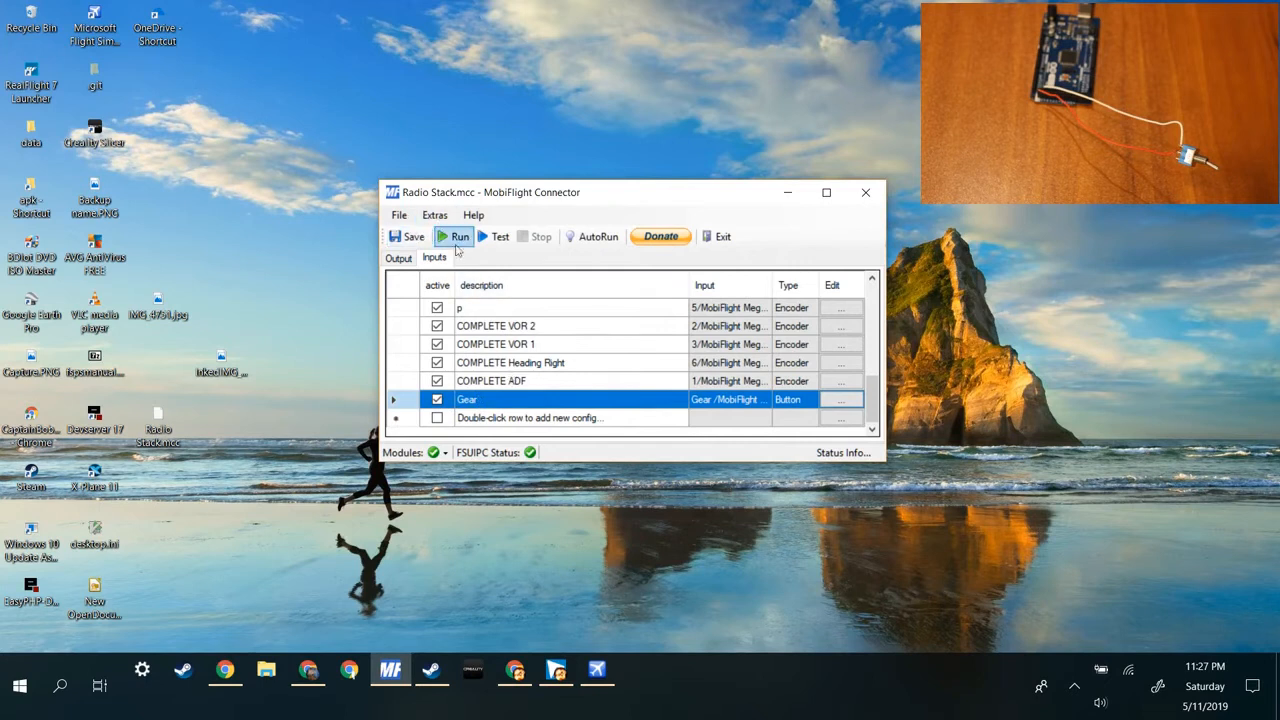
{"action": "left_click", "coordinate": [459, 236]}
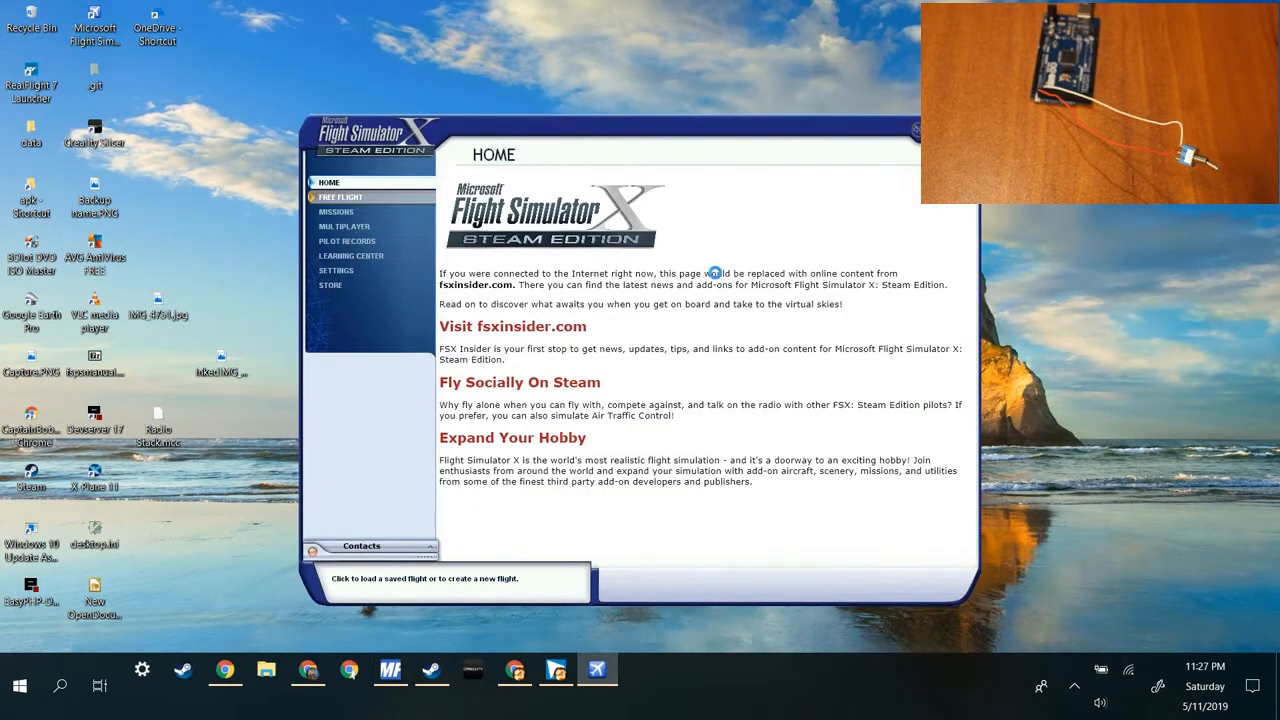
- Start a free flight in the Cessna C172SP Skyhawk
{"action": "left_click", "coordinate": [341, 197]}
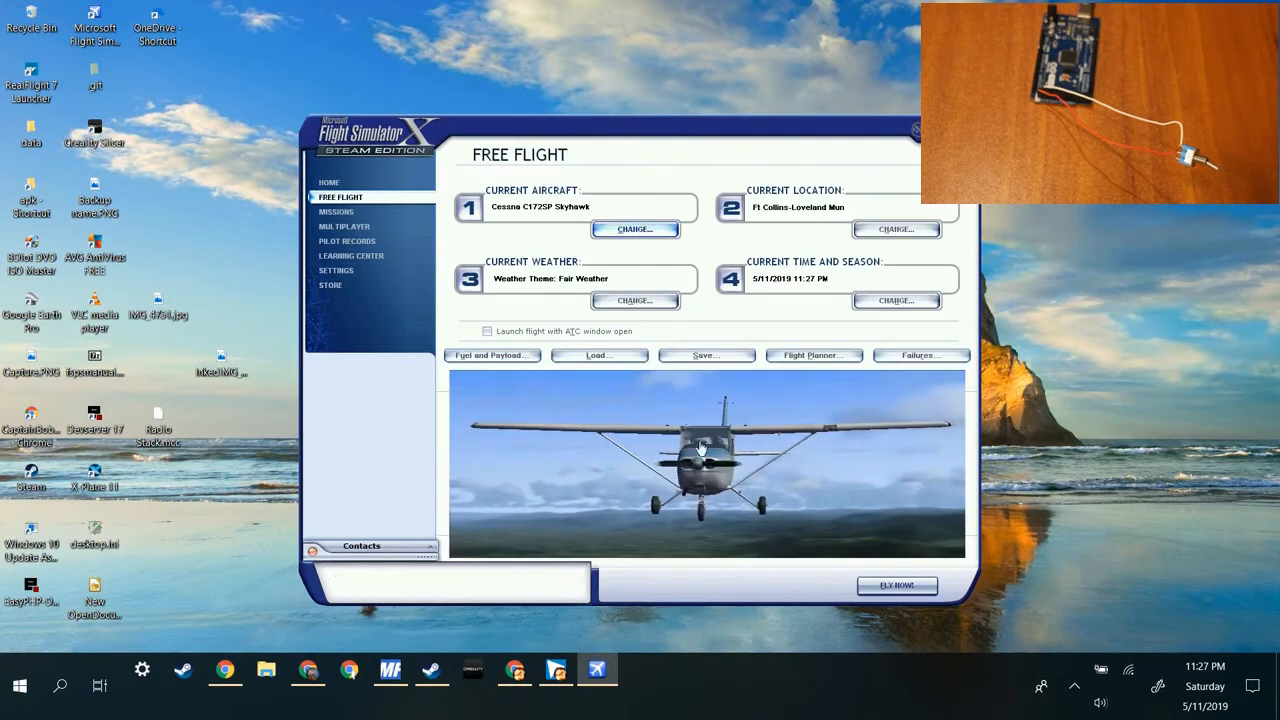
{"action": "mouse_move", "coordinate": [896, 586]}
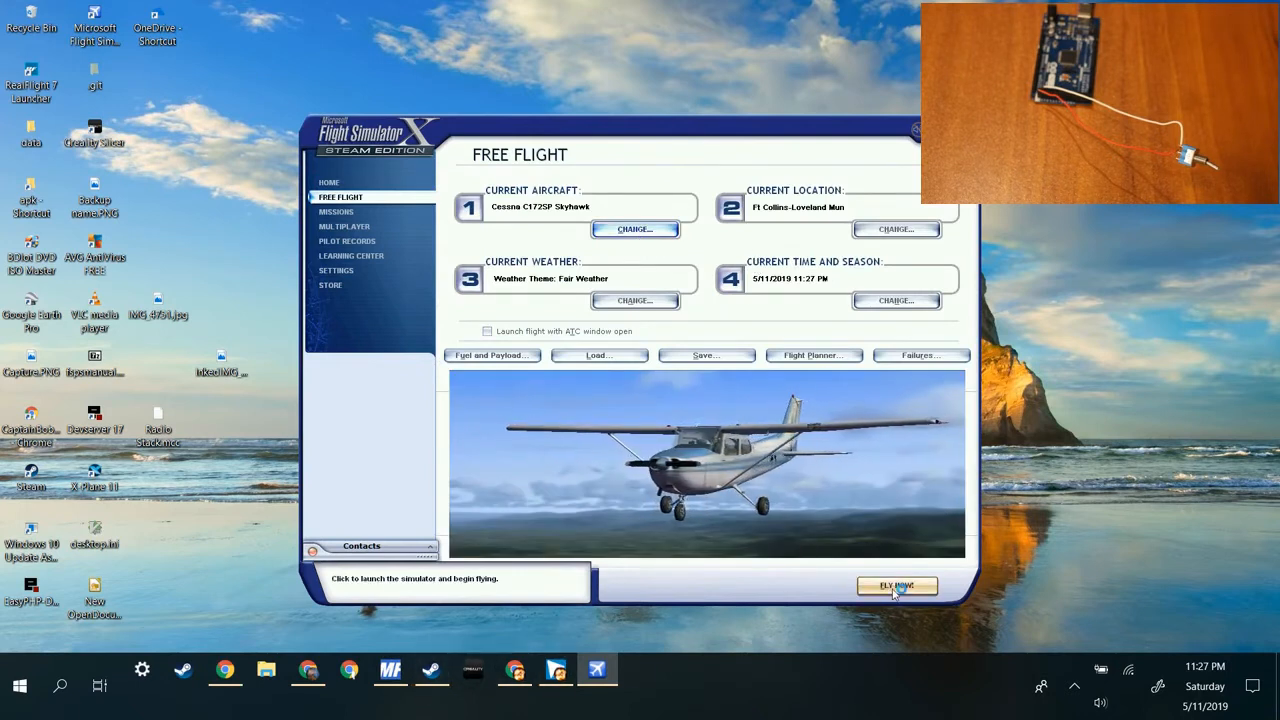
{"action": "left_click", "coordinate": [896, 585]}
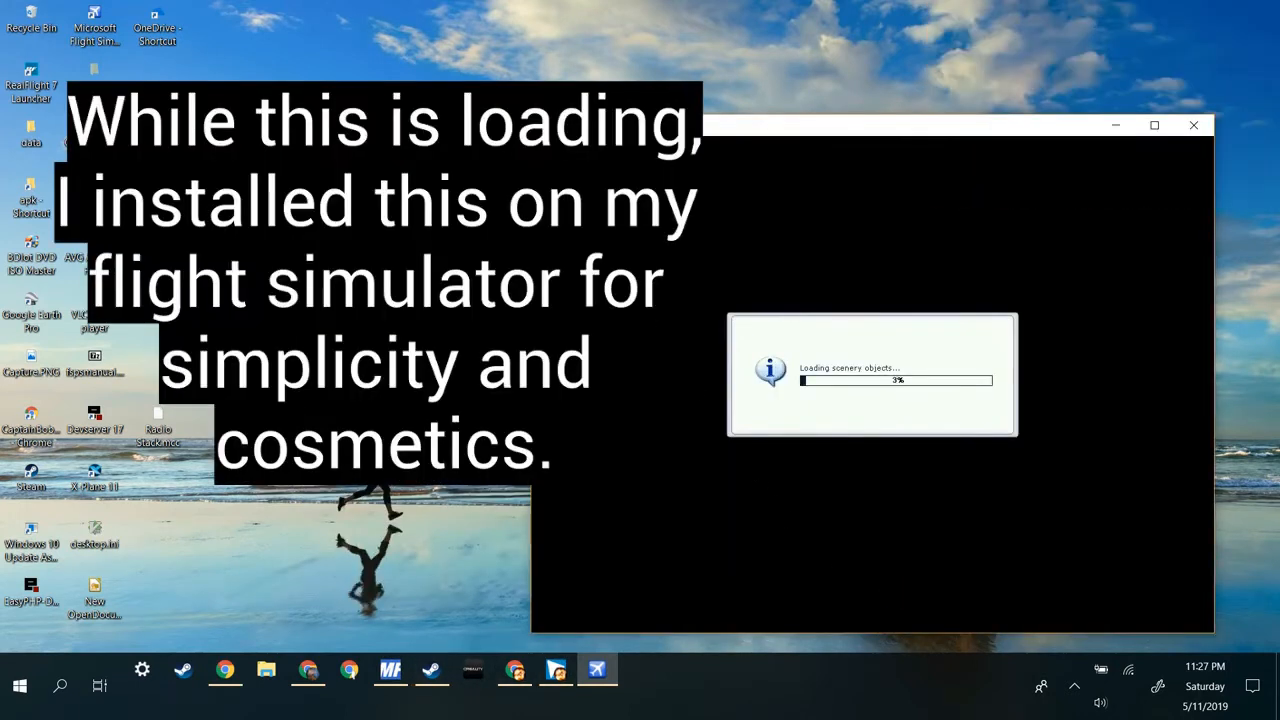